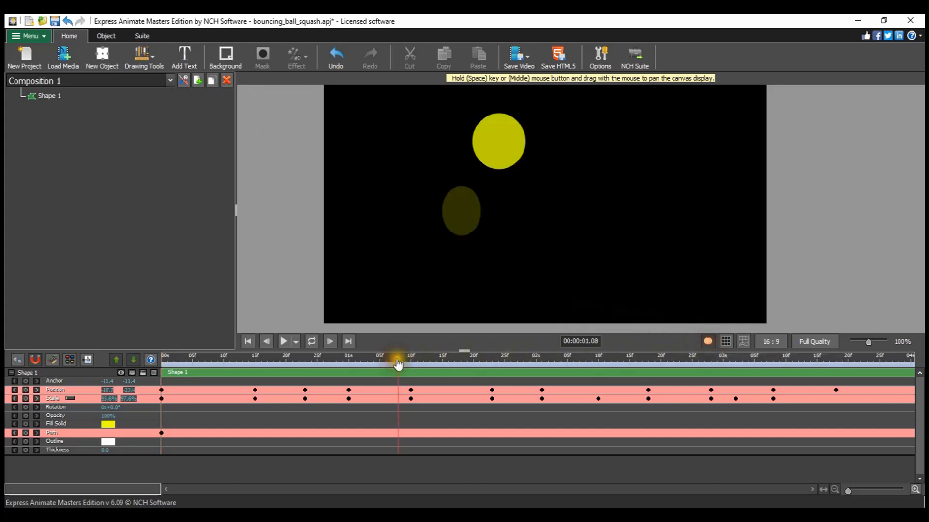
Scrub the playhead between about 0.12 s and 1.27 s to preview the ball's squash and early motion.
{"action": "left_click_drag", "start_coordinate": [397, 363], "coordinate": [254, 363]}
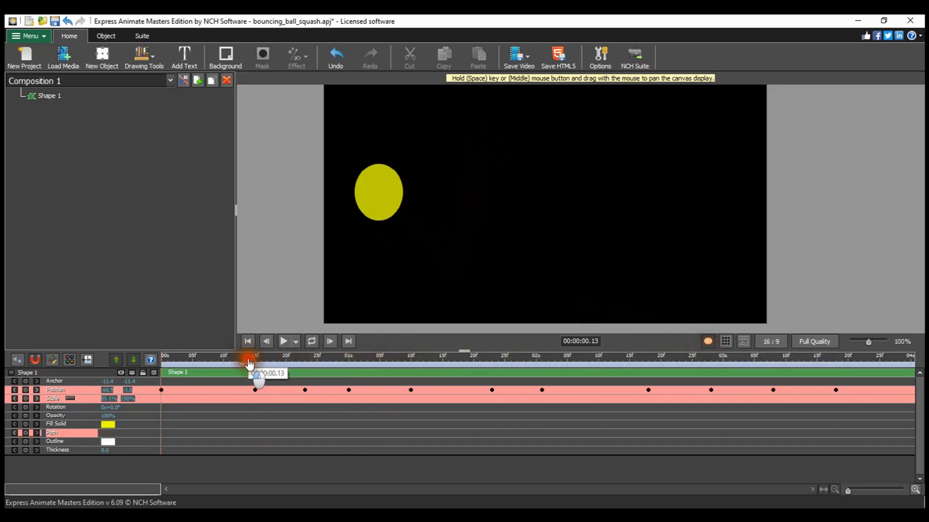
{"action": "left_click_drag", "start_coordinate": [254, 360], "coordinate": [468, 361]}
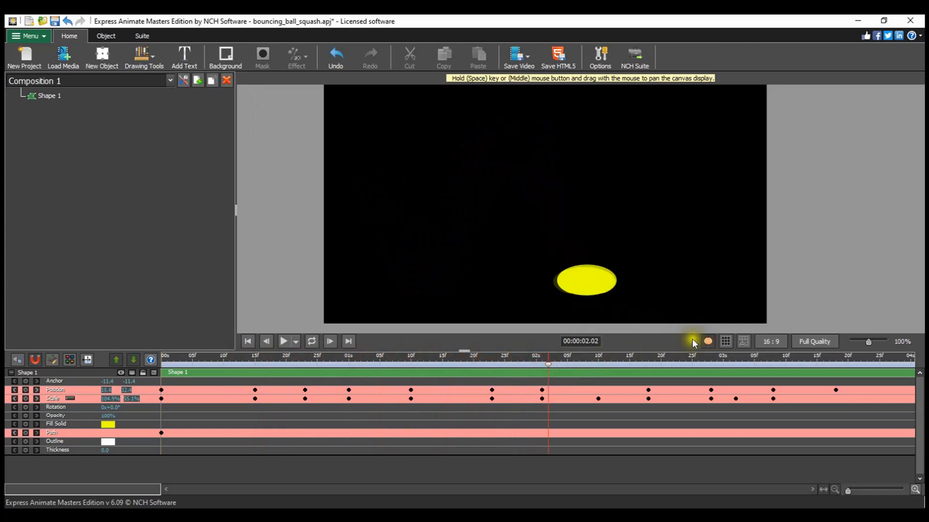
{"action": "left_click_drag", "start_coordinate": [547, 364], "coordinate": [468, 363]}
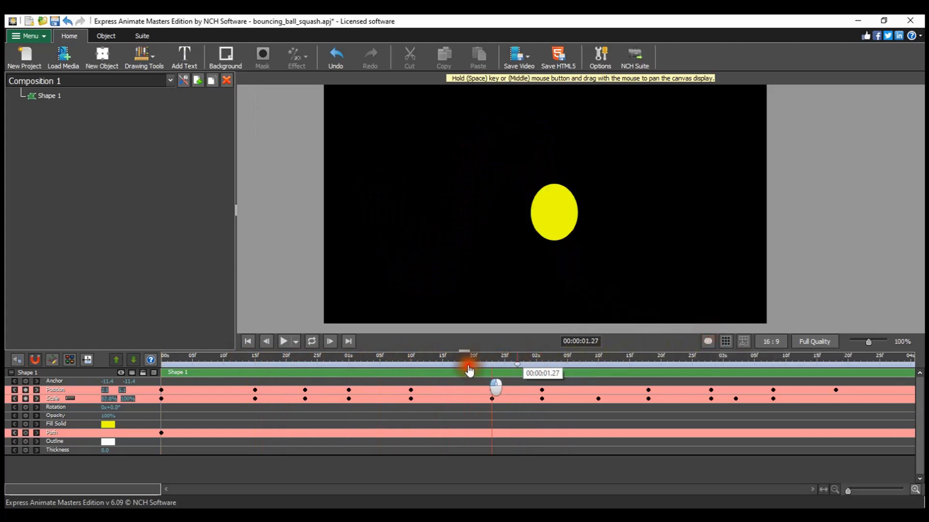
{"action": "left_click_drag", "start_coordinate": [469, 365], "coordinate": [246, 364]}
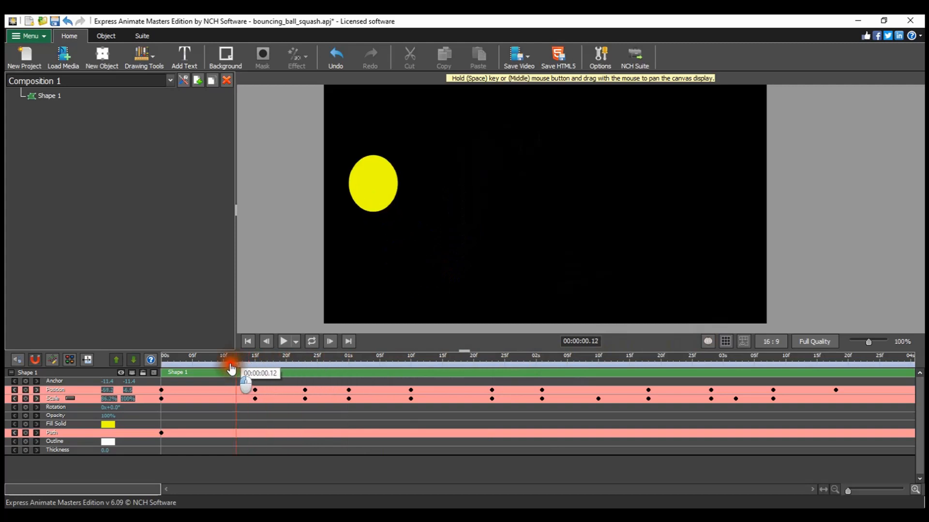
{"action": "left_click_drag", "start_coordinate": [231, 364], "coordinate": [494, 364]}
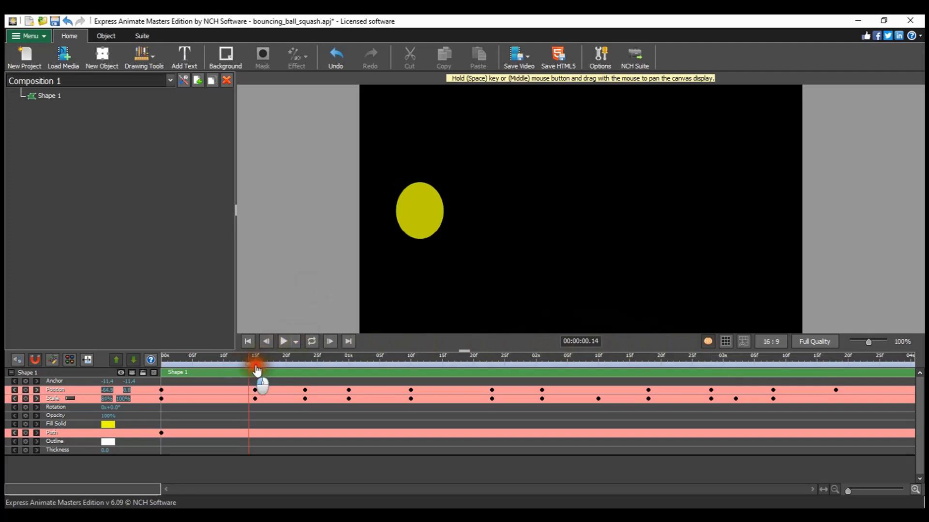
{"action": "left_click_drag", "start_coordinate": [254, 373], "coordinate": [433, 372]}
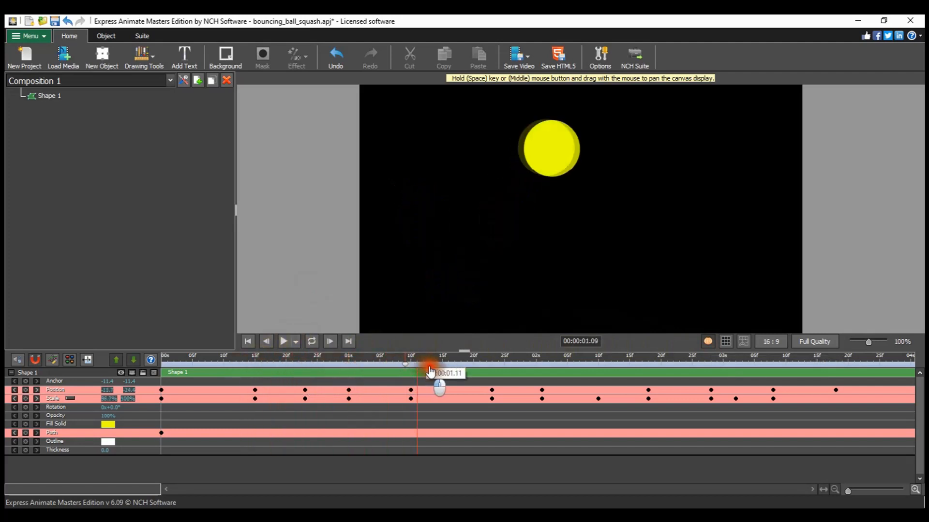
{"action": "left_click_drag", "start_coordinate": [438, 385], "coordinate": [506, 385]}
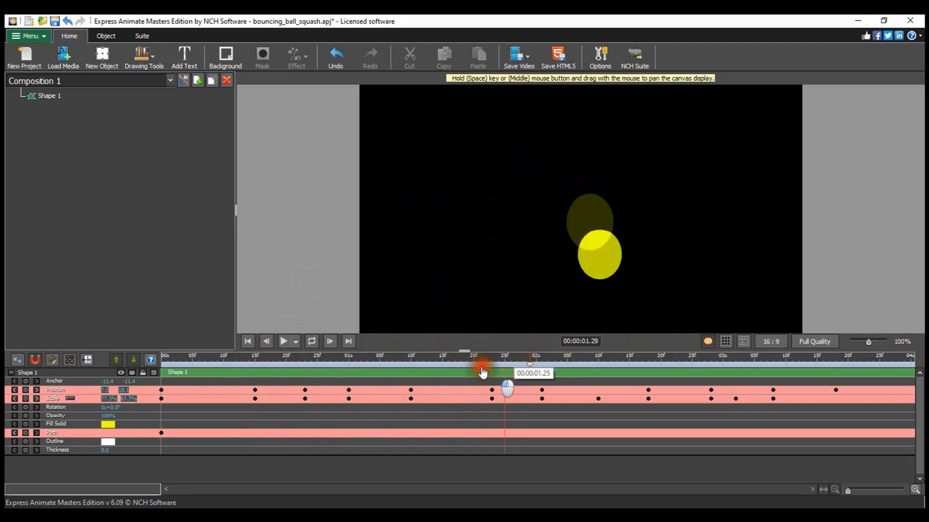
{"action": "left_click", "coordinate": [234, 355]}
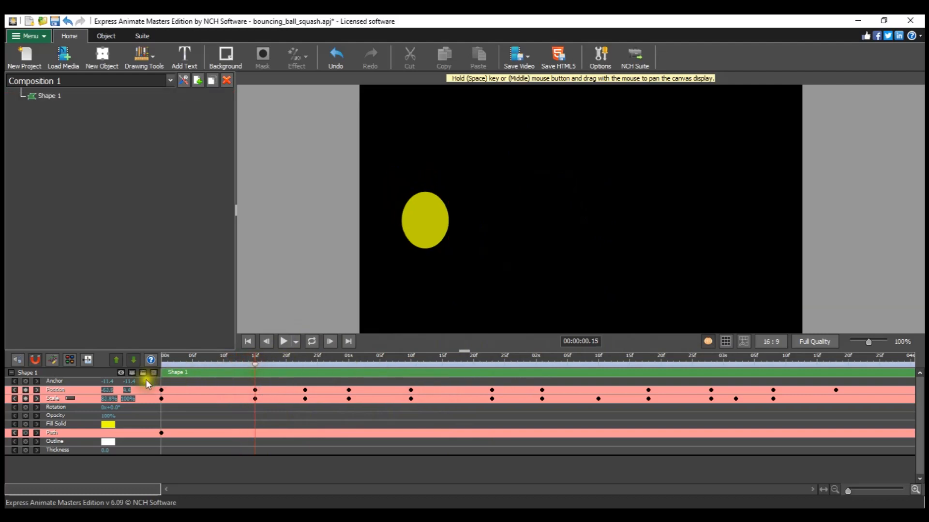
{"action": "mouse_move", "coordinate": [147, 418]}
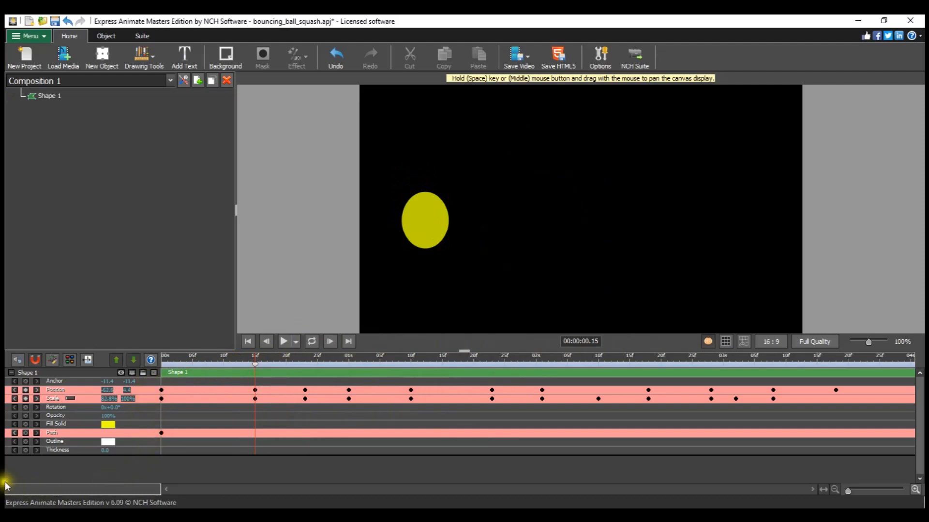
{"action": "left_click", "coordinate": [48, 96]}
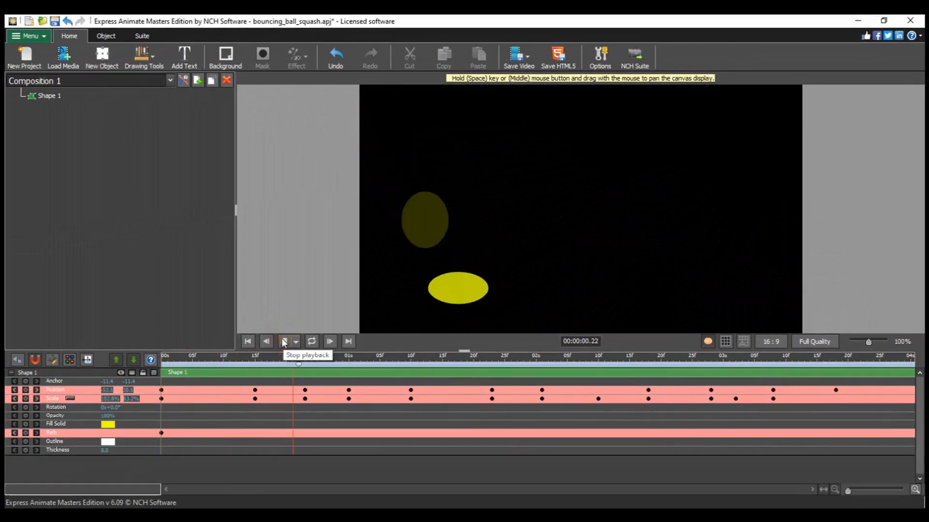
Stop playback at about 1.07 s with the ball high in its arc beside its ghost.
{"action": "left_click", "coordinate": [284, 341]}
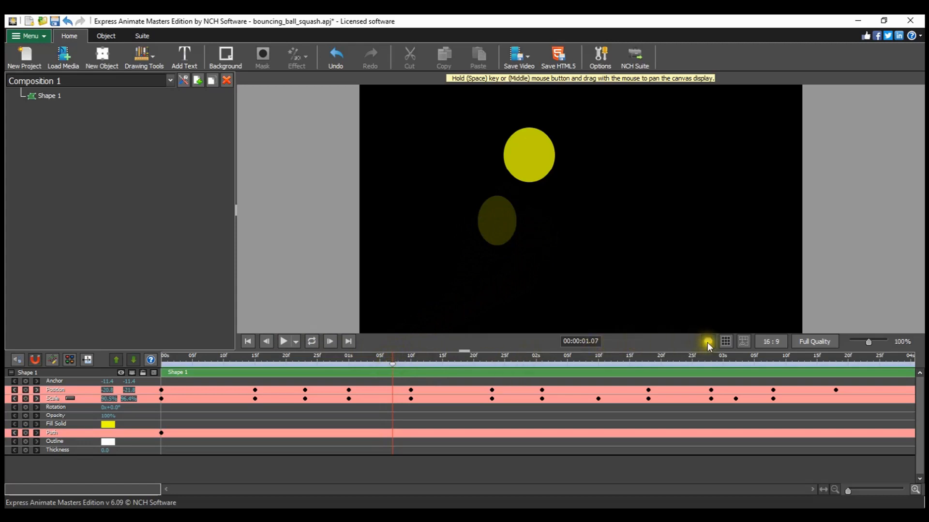
Disable the previous-keyframe onion skin overlay so only the solid yellow ball shows.
{"action": "left_click", "coordinate": [708, 342]}
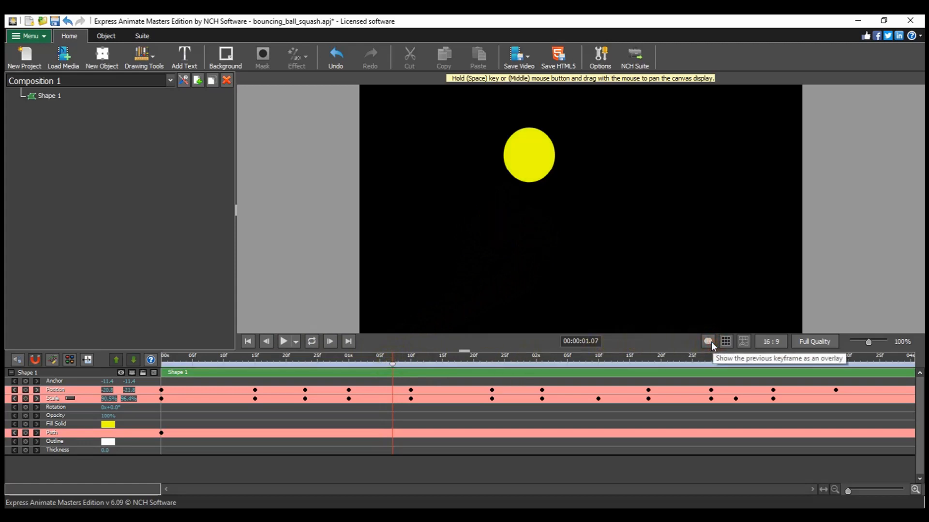